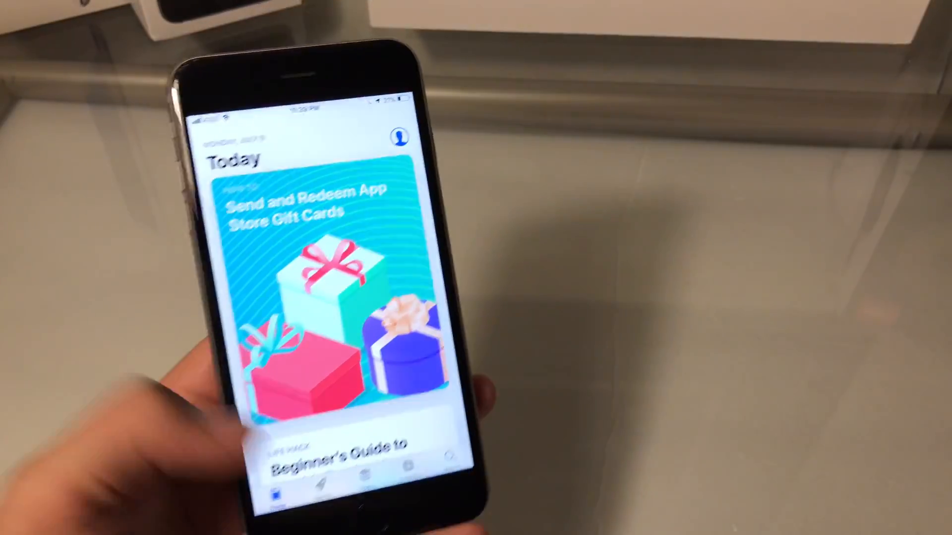
Leave the App Store's Today page for the iPhone home screen with the Home button.
key(home)
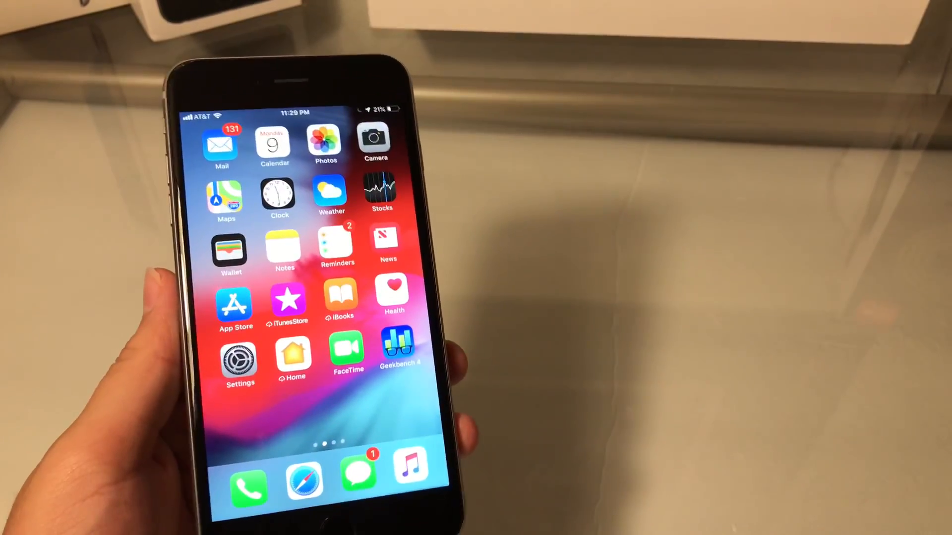